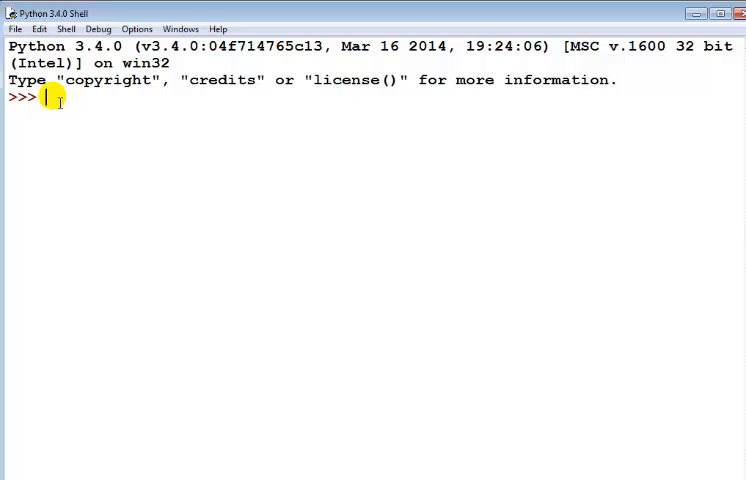
Type print(Hello I'm Python, who the hell are you? at the prompt, without quotes
{"action": "type", "text": "pr"}
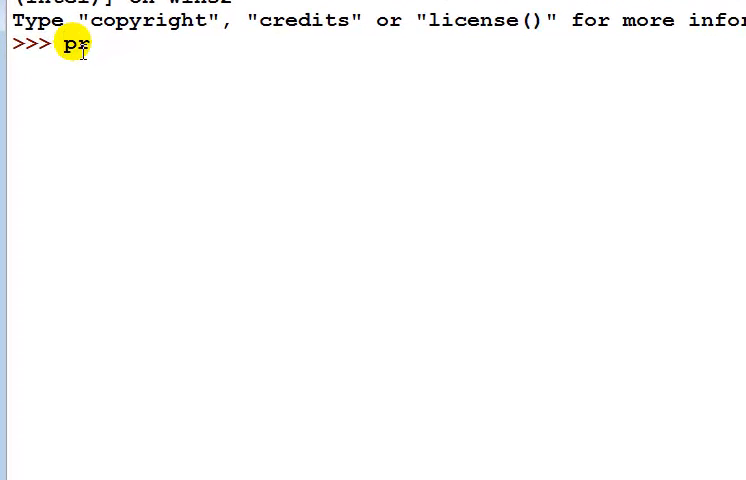
{"action": "type", "text": "int"}
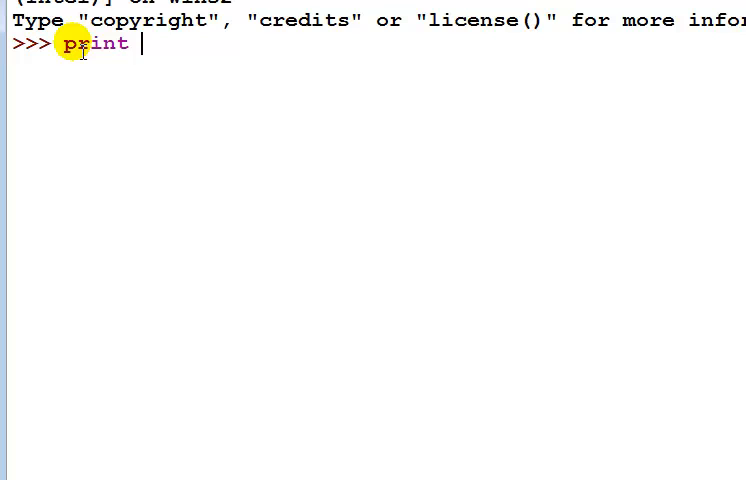
{"action": "type", "text": "("}
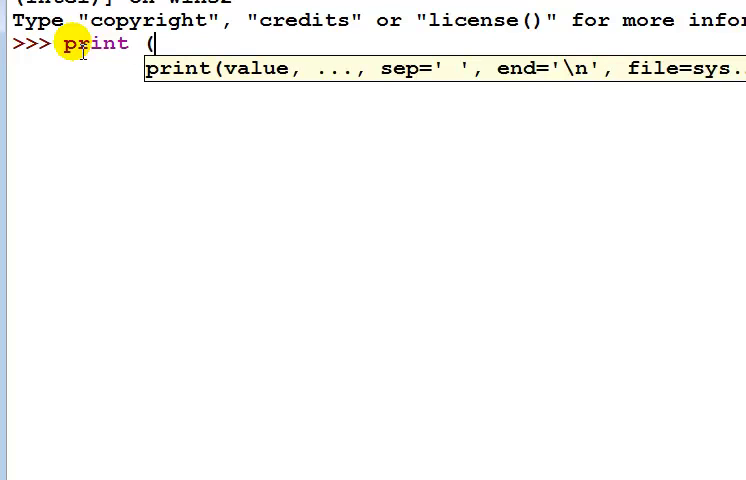
{"action": "type", "text": "H"}
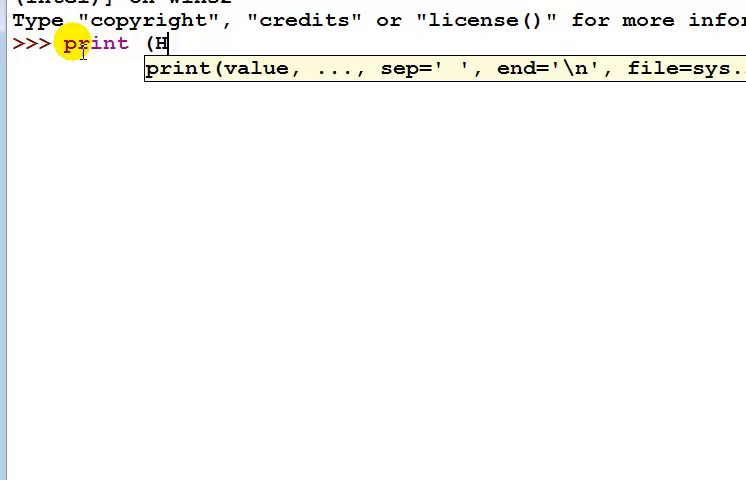
{"action": "type", "text": "ello"}
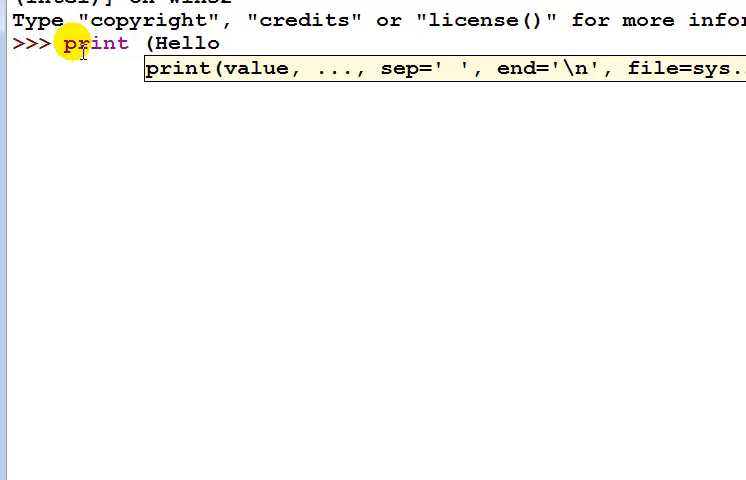
{"action": "type", "text": "I"}
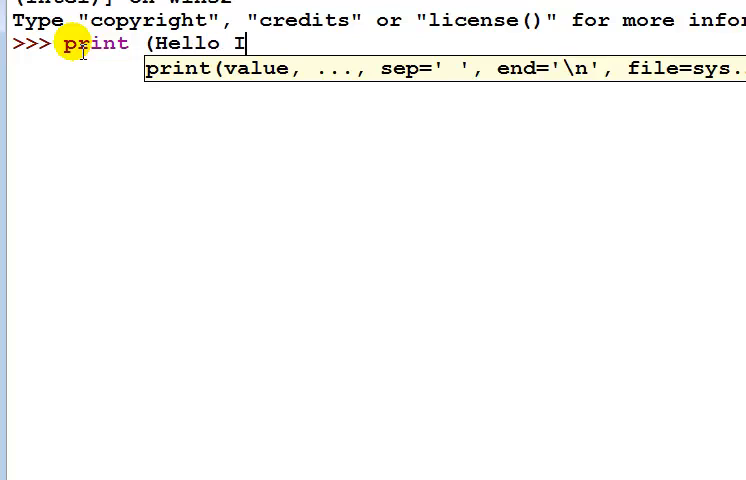
{"action": "type", "text": "'m"}
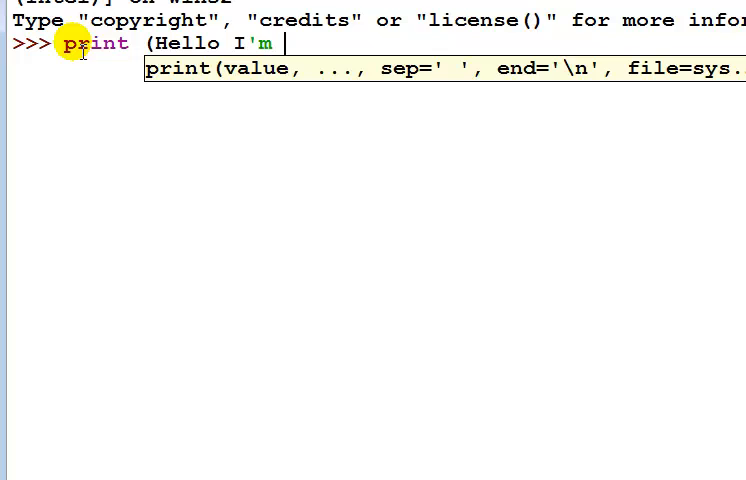
{"action": "type", "text": "Pyth"}
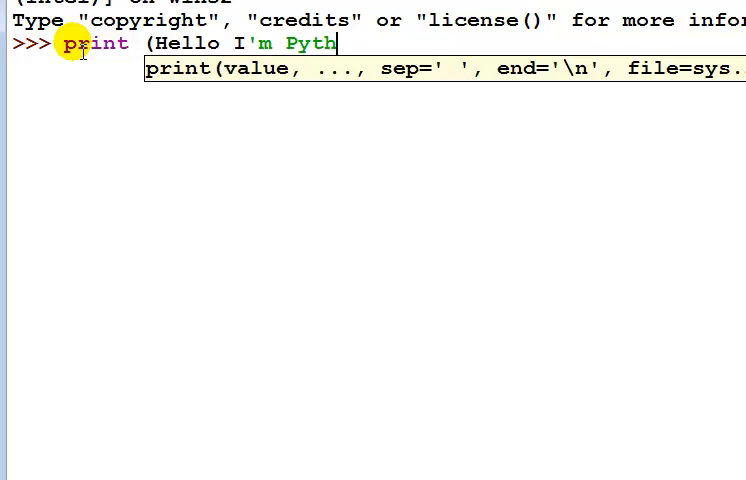
{"action": "type", "text": "on,"}
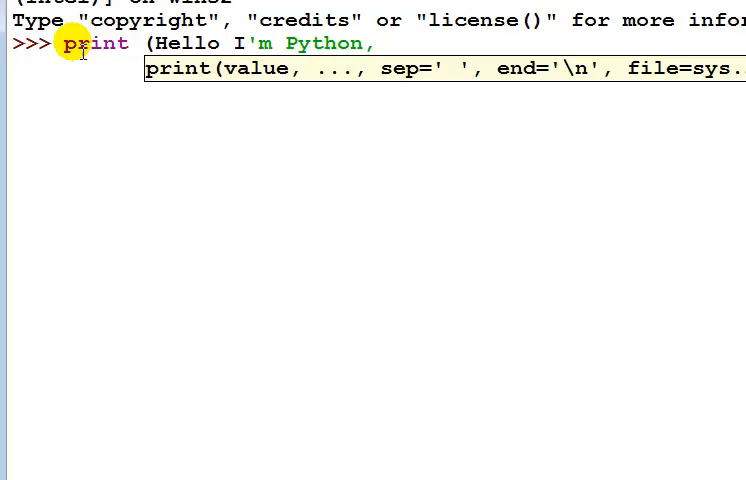
{"action": "type", "text": "who"}
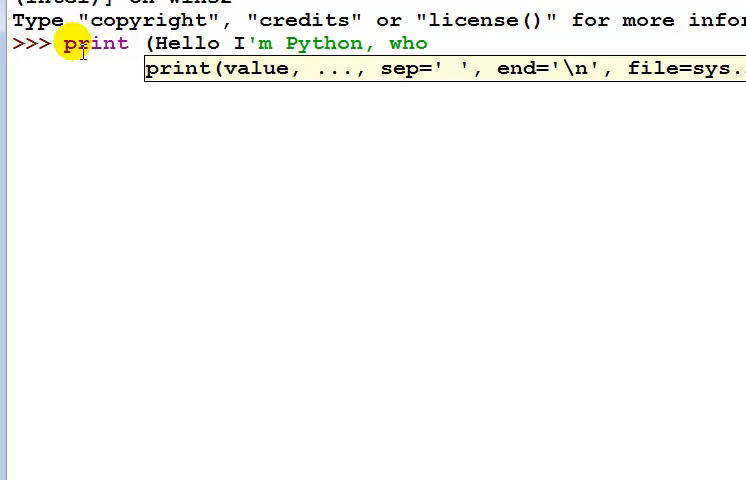
{"action": "type", "text": "the hell are"}
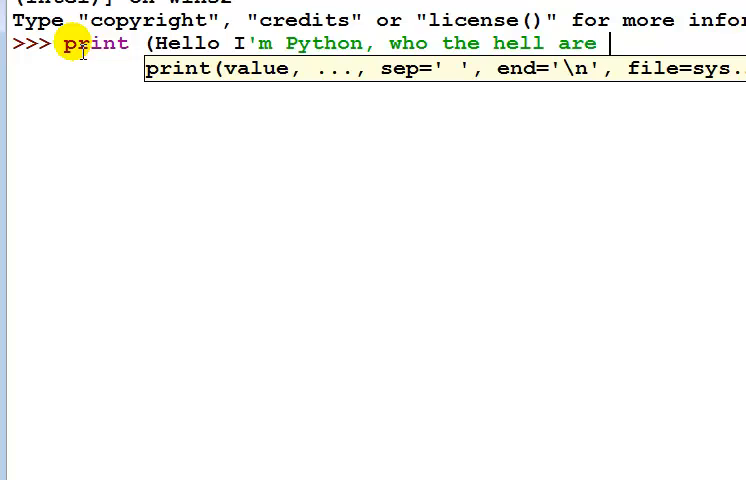
{"action": "type", "text": "you"}
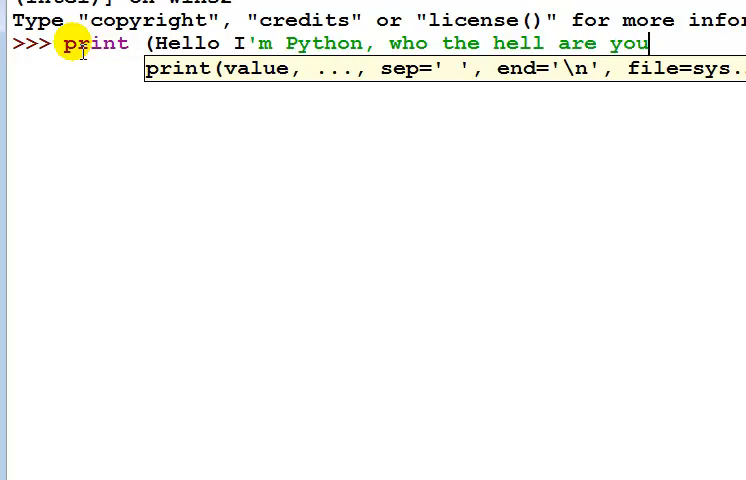
{"action": "type", "text": "?');"}
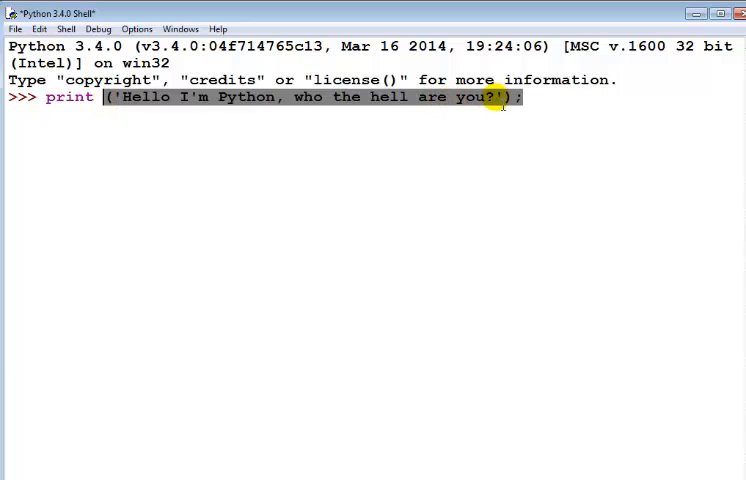
{"action": "mouse_move", "coordinate": [558, 131]}
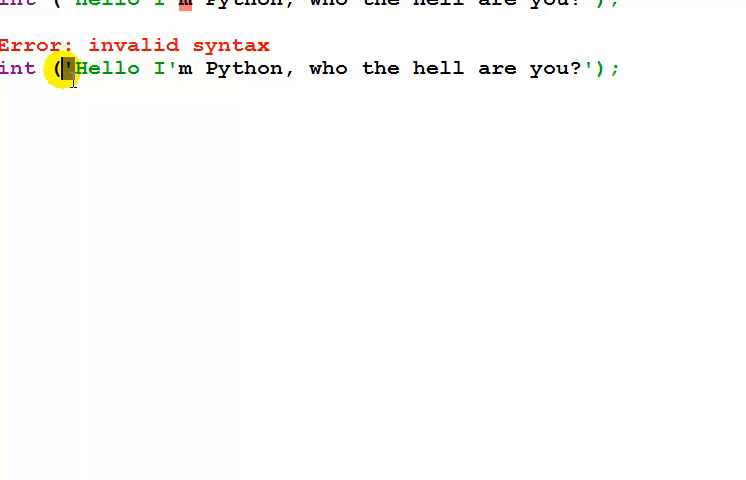
Switch the recalled greeting print to double quotes and run it
{"action": "type", "text": "\""}
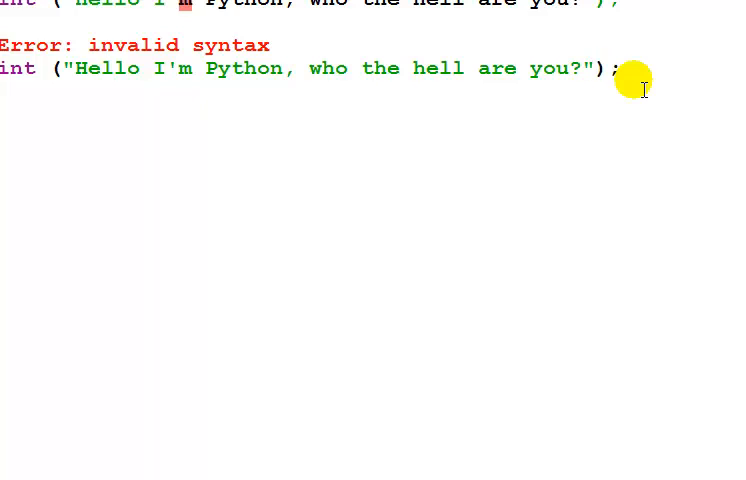
{"action": "double_click", "coordinate": [565, 68]}
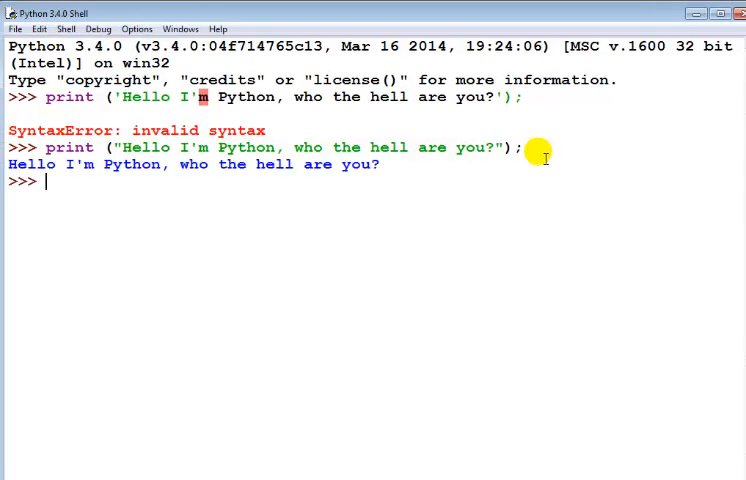
Enter and run print("Yo Python, I am Man Cub") at the prompt
{"action": "type", "text": "print"}
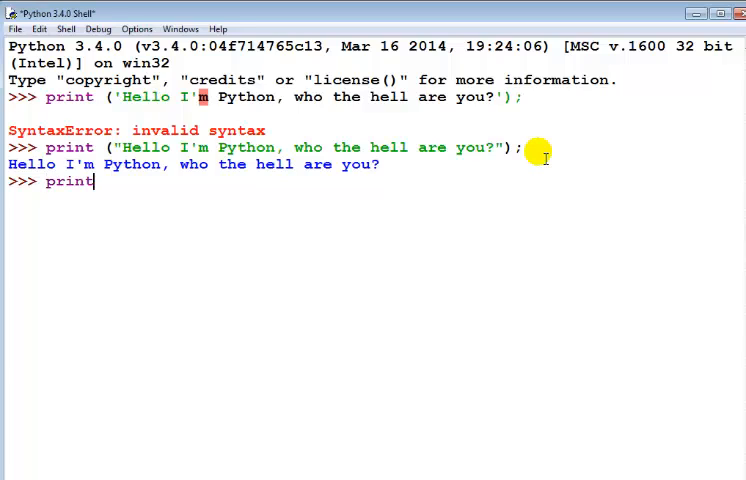
{"action": "type", "text": "("}
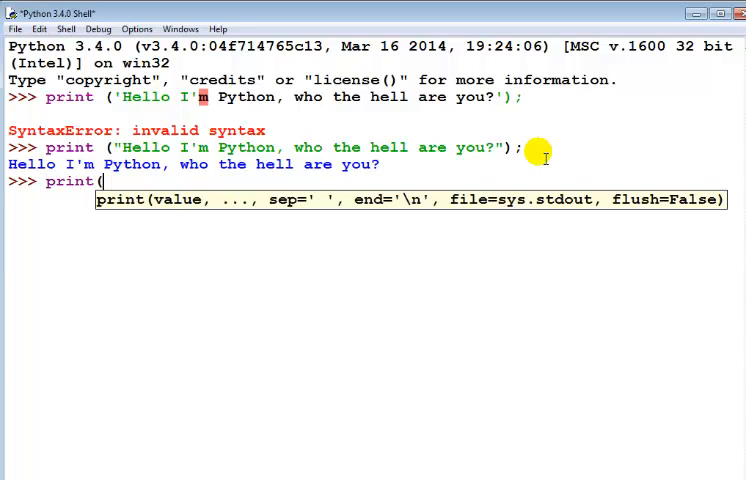
{"action": "type", "text": "\"Yo"}
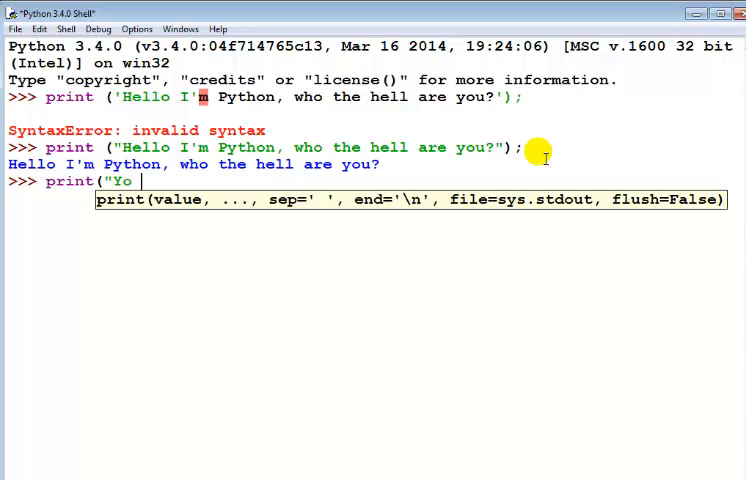
{"action": "type", "text": "Pyth"}
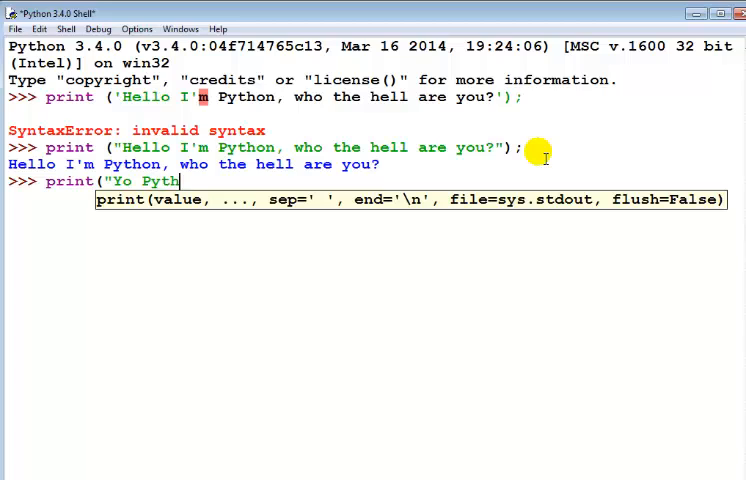
{"action": "type", "text": "on"}
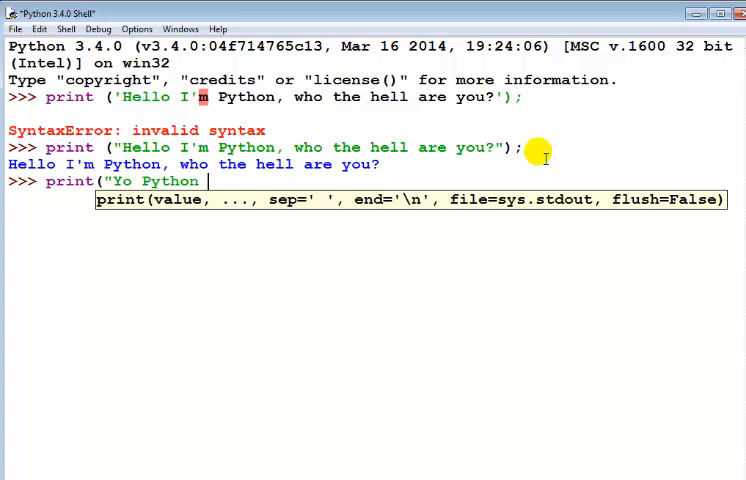
{"action": "type", "text": ", I"}
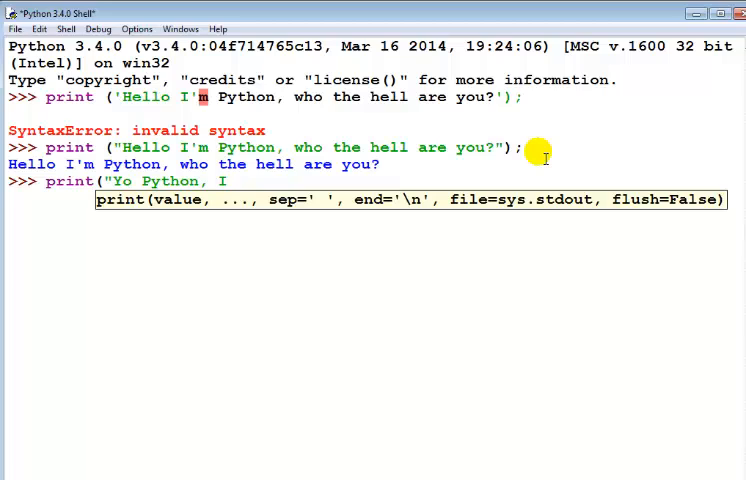
{"action": "type", "text": "am"}
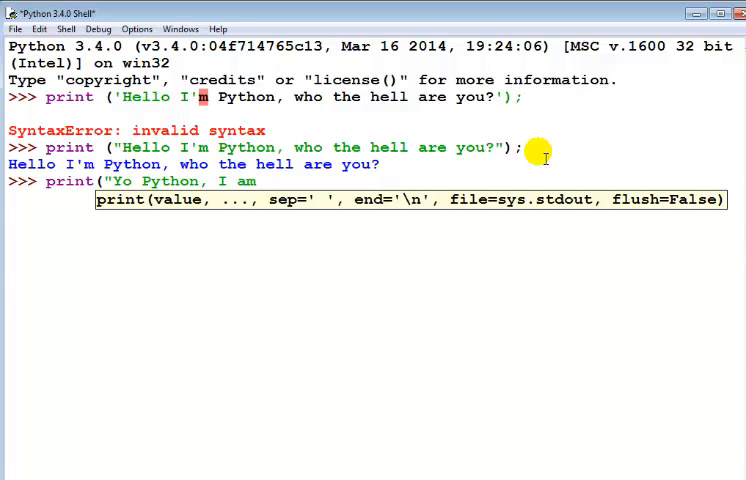
{"action": "type", "text": "Man Cub"}
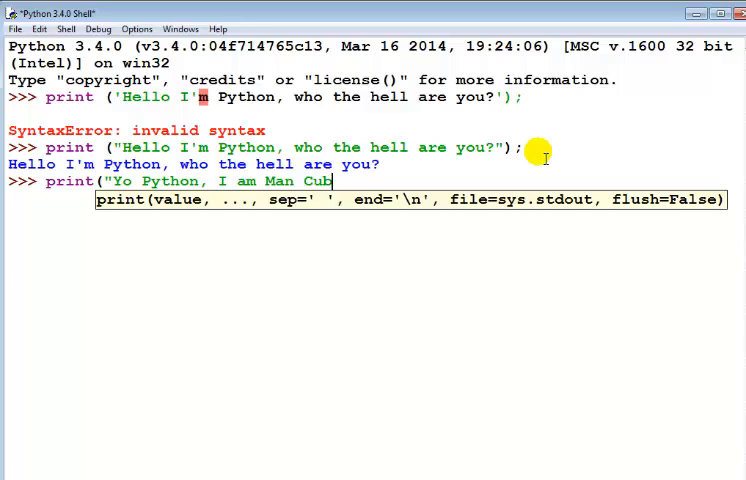
{"action": "type", "text": "\");"}
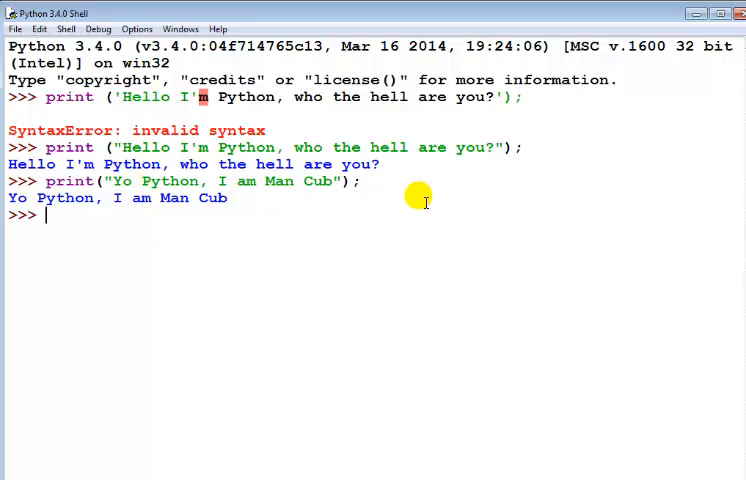
{"action": "mouse_move", "coordinate": [256, 209]}
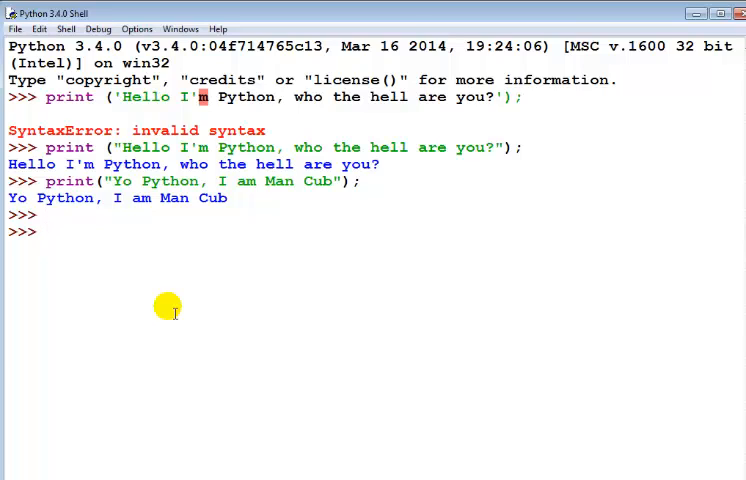
Type print("Man Cub, rules" * 144) at the new prompt without running it
{"action": "type", "text": "print("}
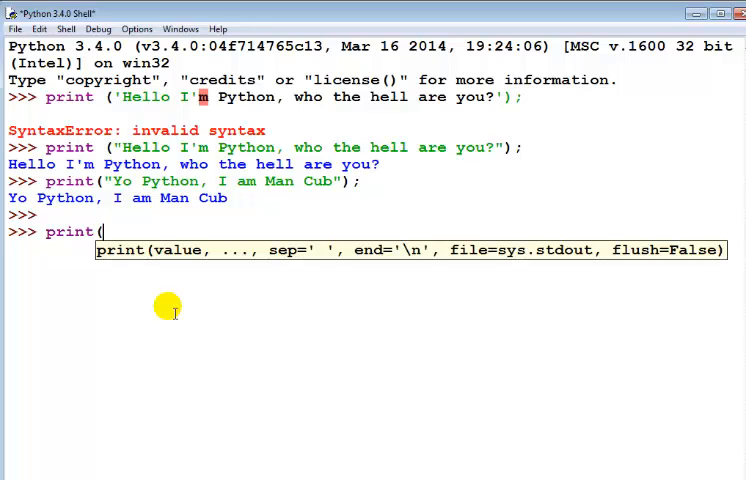
{"action": "type", "text": "\""}
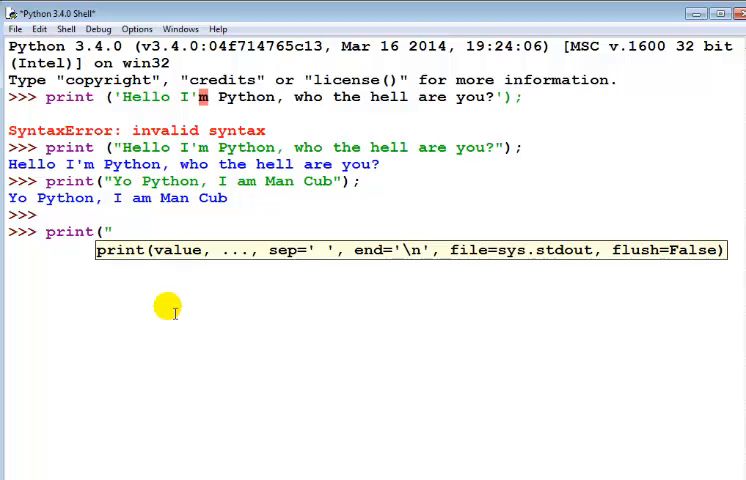
{"action": "type", "text": "Man"}
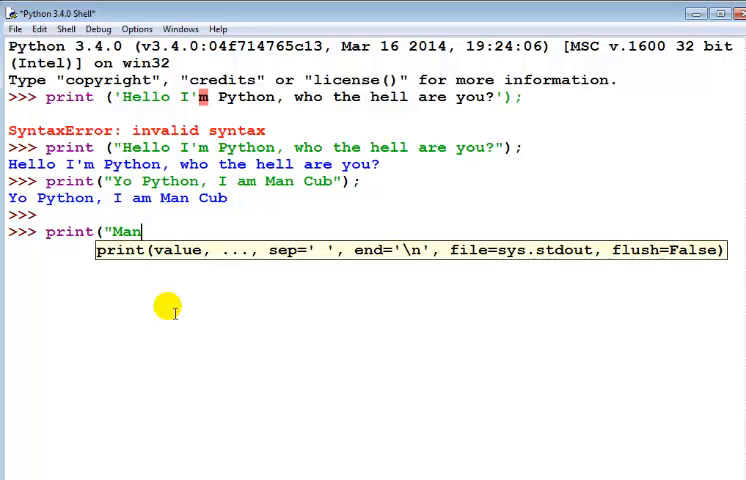
{"action": "type", "text": "Cu"}
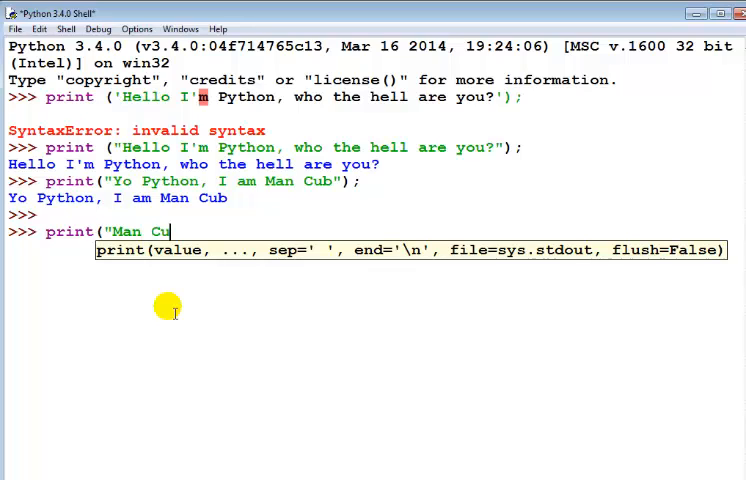
{"action": "type", "text": "b\""}
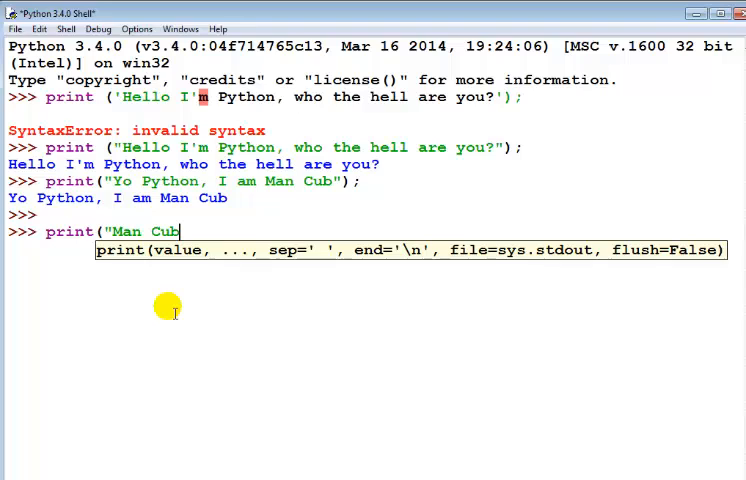
{"action": "type", "text": ", r"}
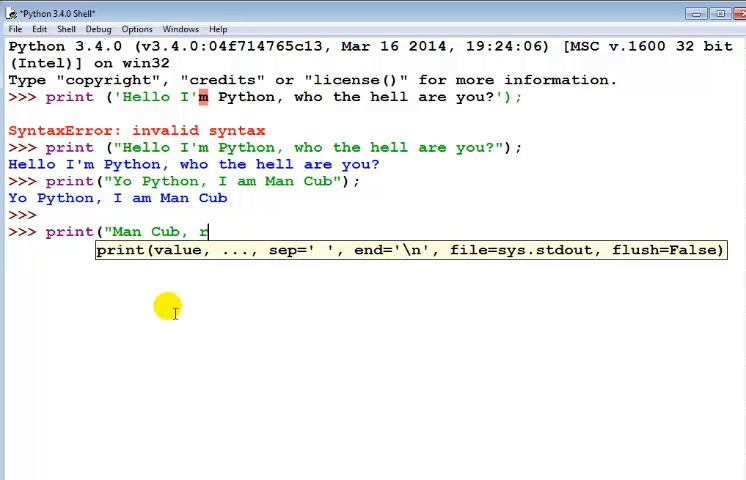
{"action": "type", "text": "ules"}
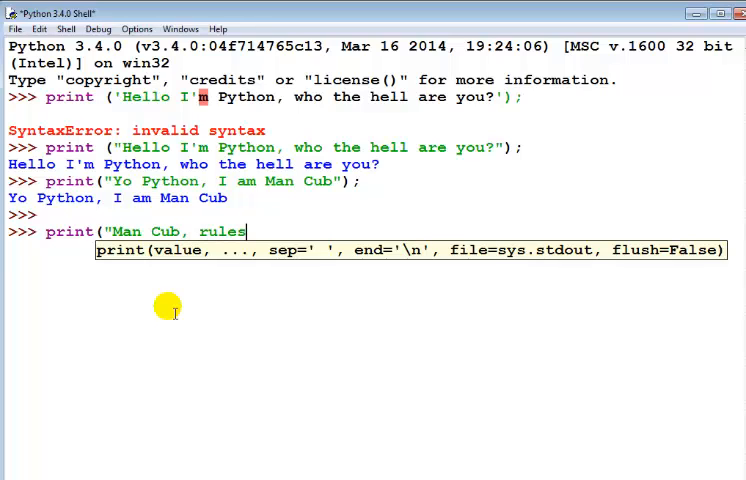
{"action": "type", "text": "\" *"}
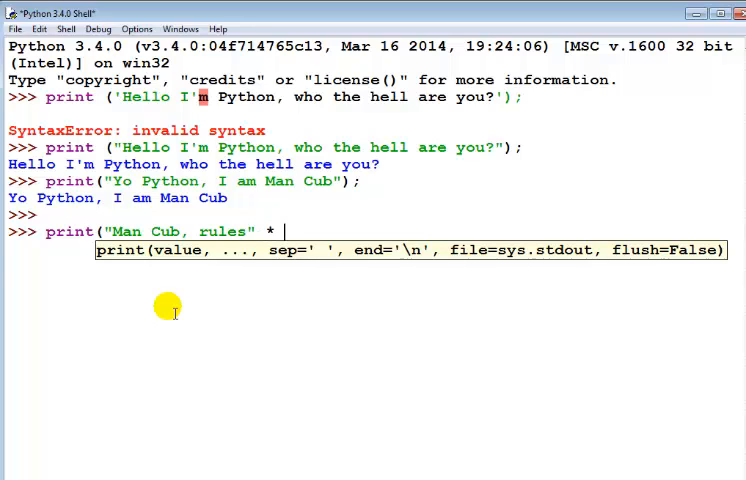
{"action": "type", "text": "1"}
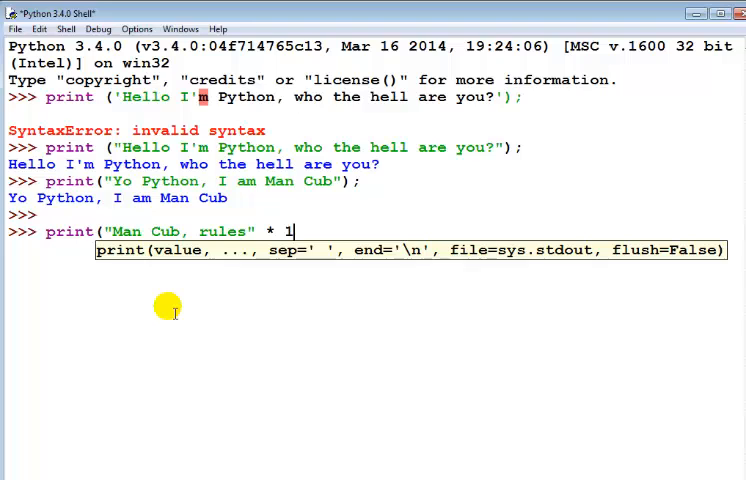
{"action": "type", "text": "44)"}
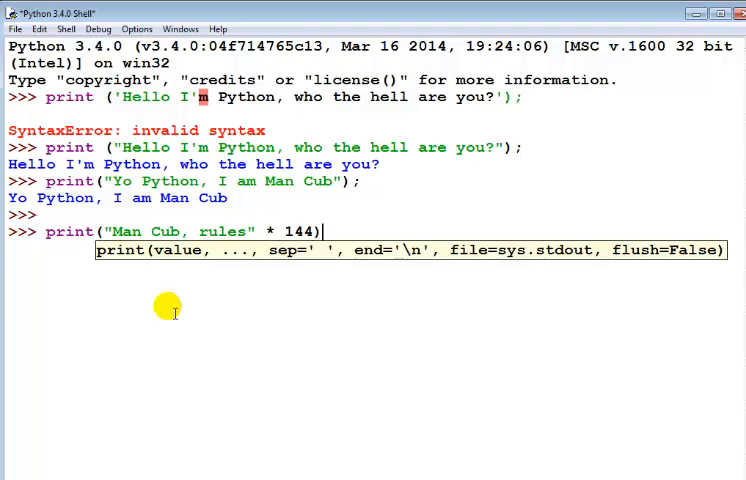